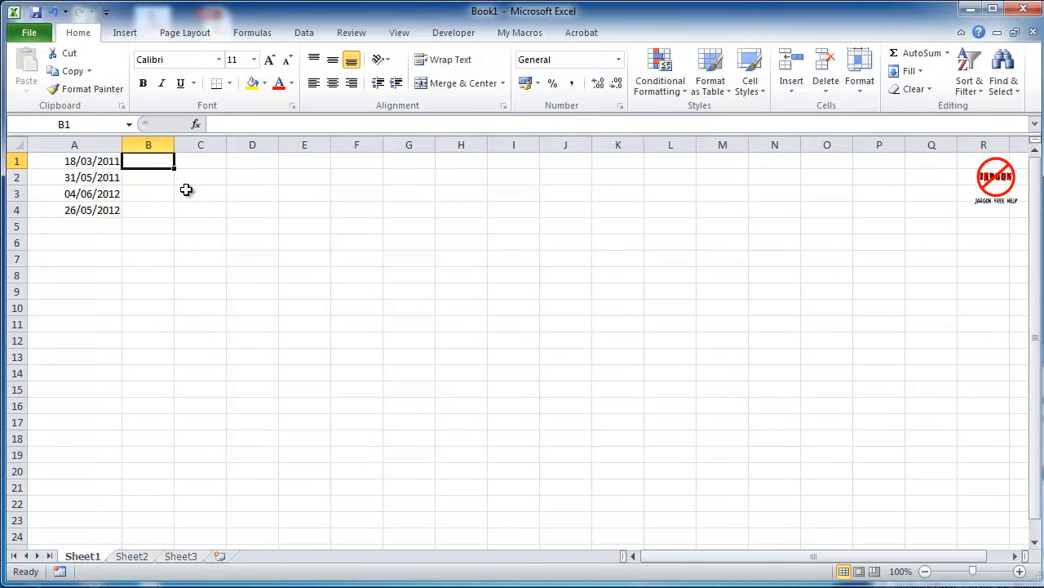
pyautogui.moveTo(195, 124)
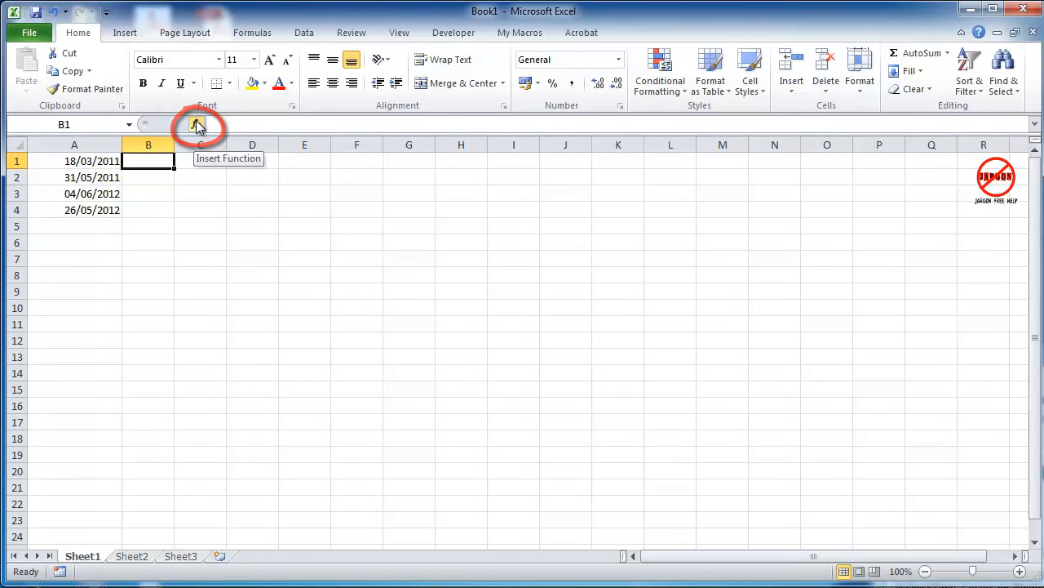
# From B1's Insert Function dialog, filter to Date & Time and select WEEKDAY.
pyautogui.click(199, 124)
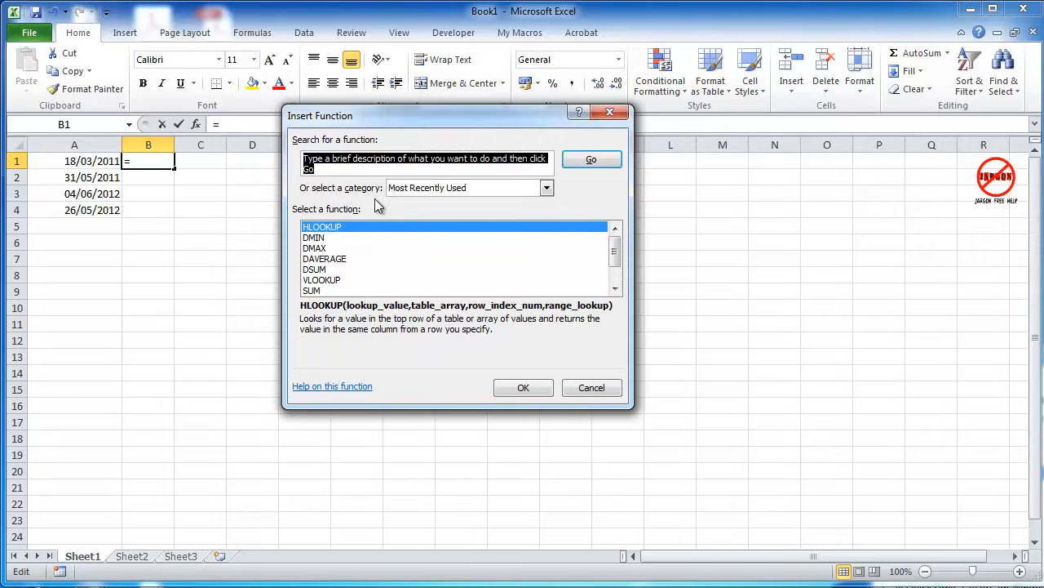
pyautogui.click(545, 188)
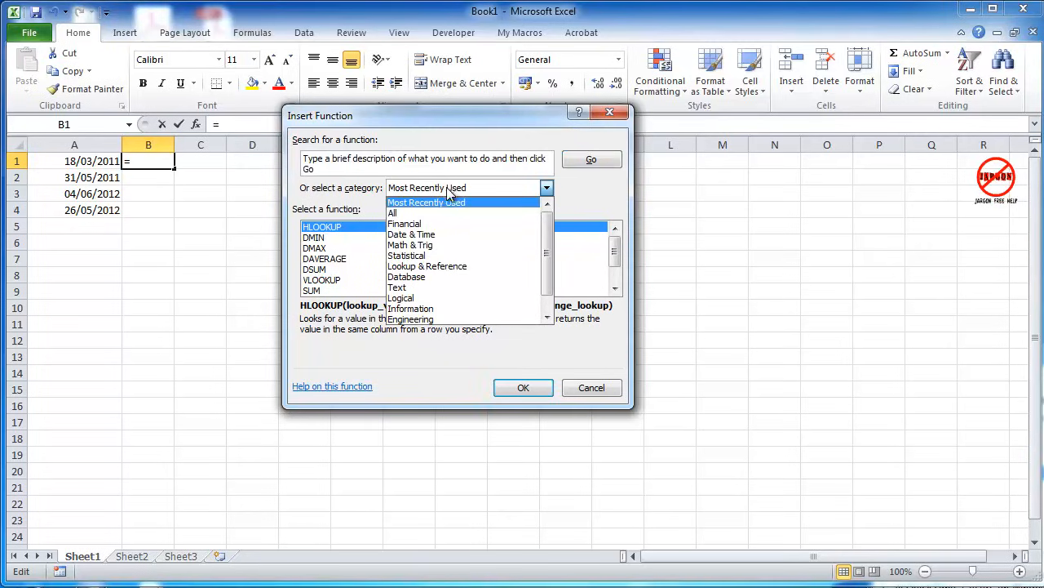
pyautogui.click(411, 235)
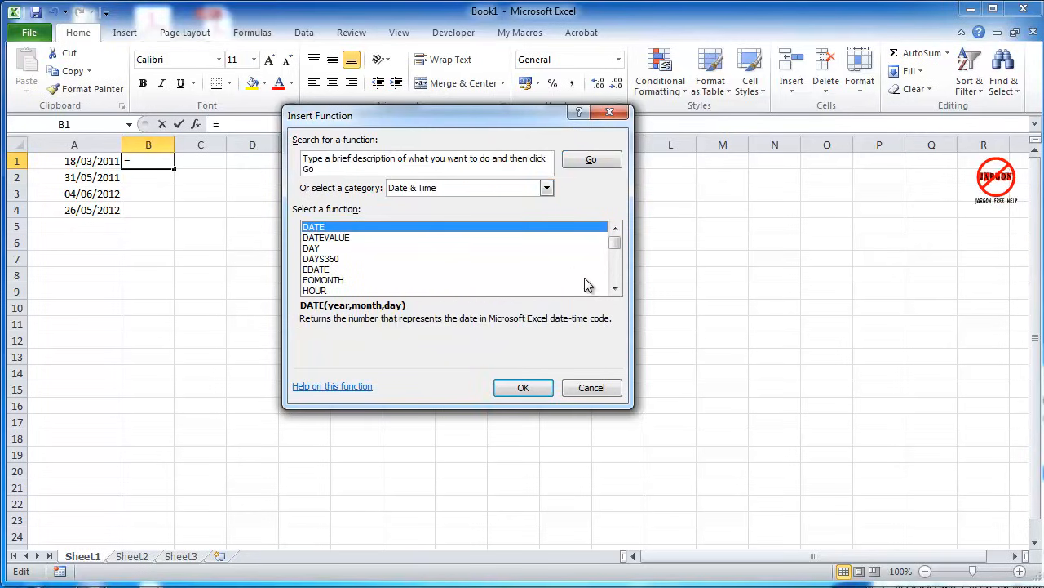
pyautogui.click(614, 291)
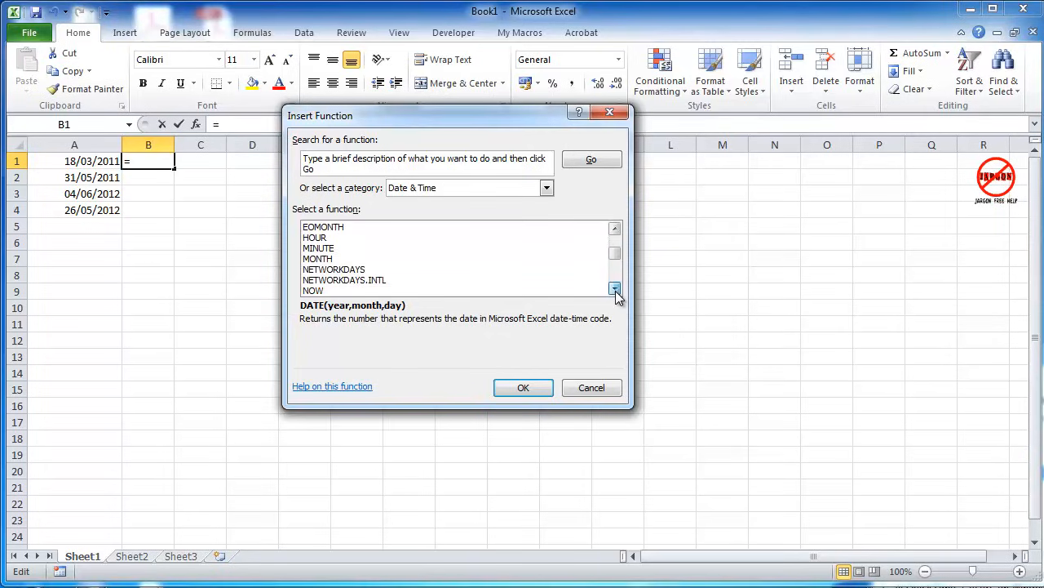
pyautogui.click(614, 290)
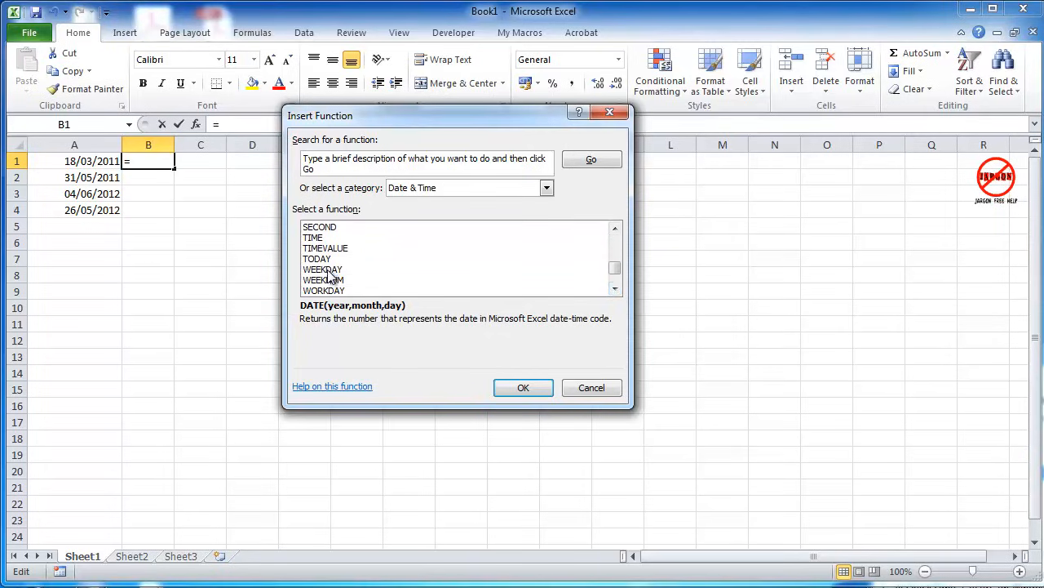
pyautogui.click(323, 270)
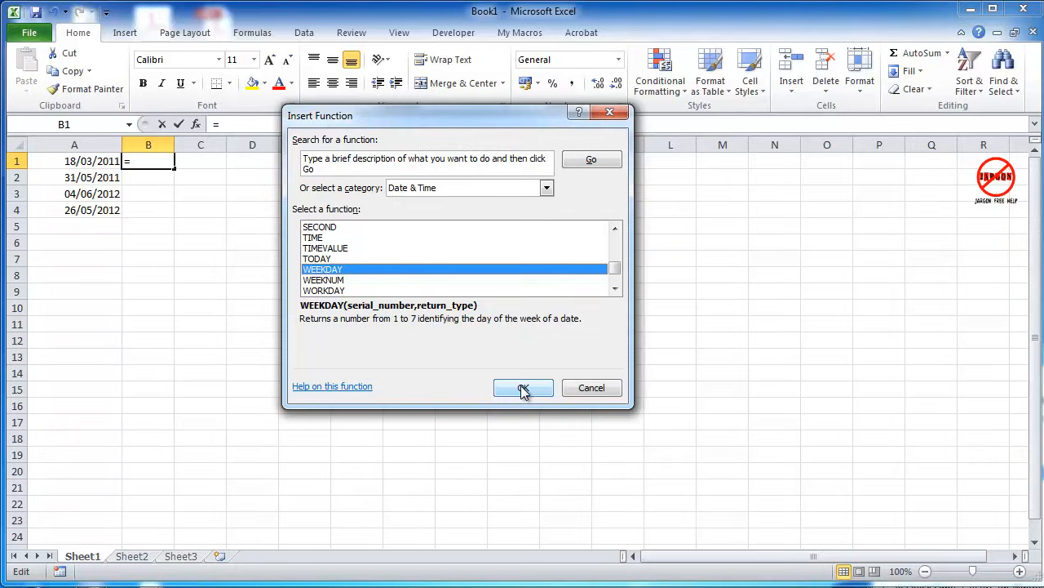
# Enter =WEEKDAY(A1) in B1 with A1 as Serial_number, returning 6.
pyautogui.click(523, 386)
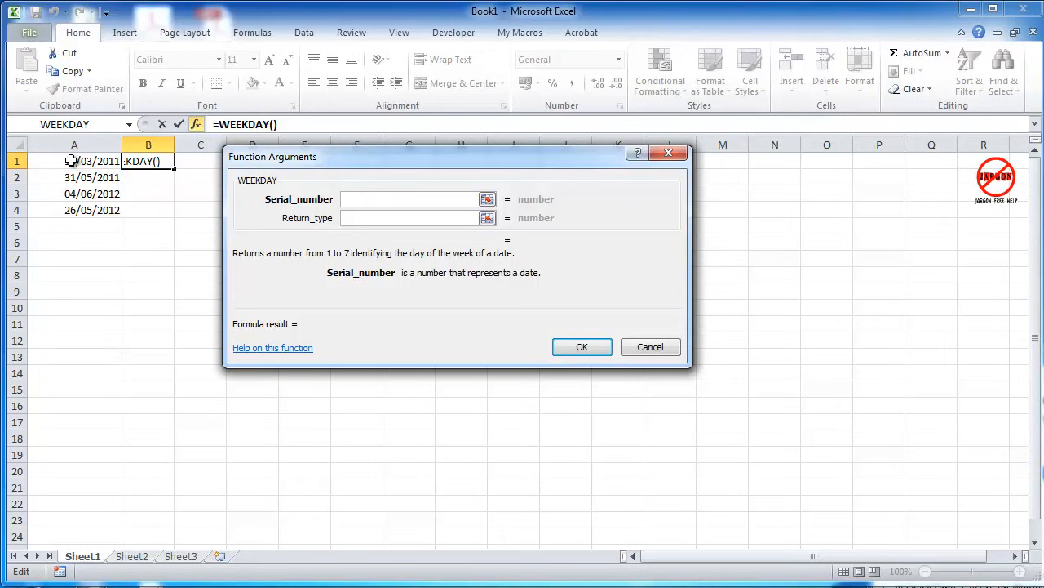
pyautogui.click(91, 162)
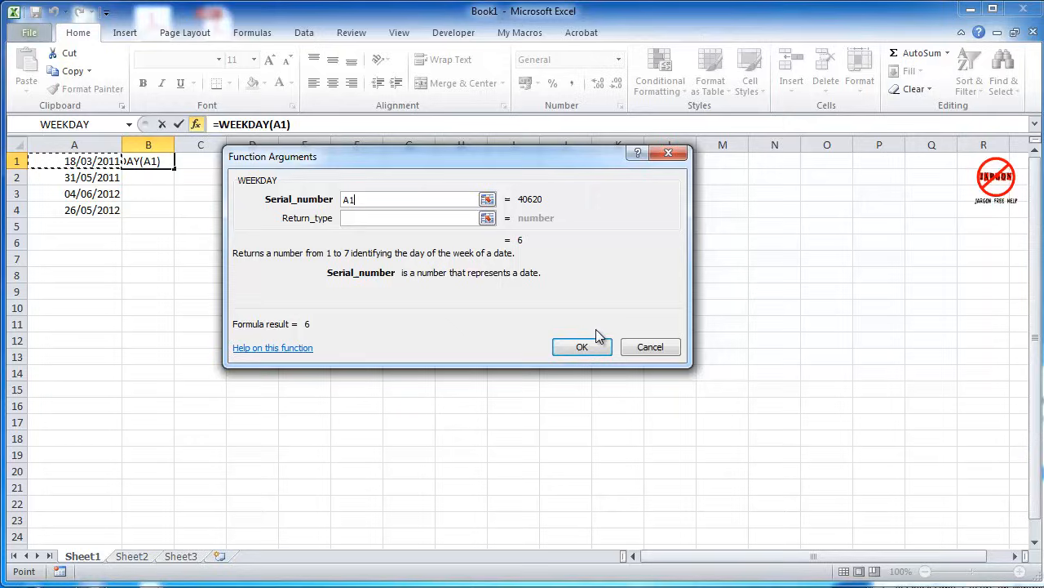
pyautogui.click(581, 346)
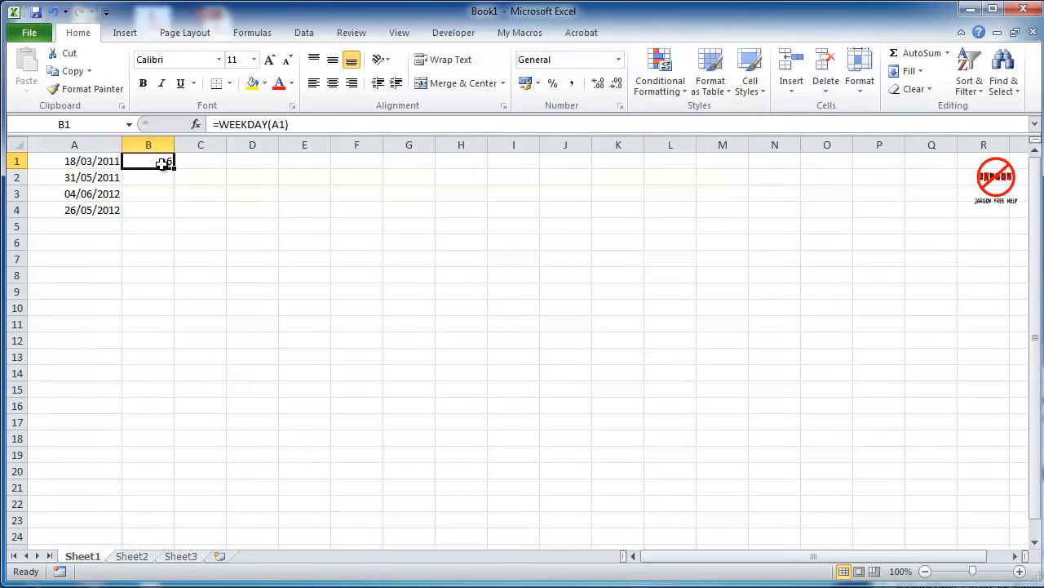
pyautogui.moveTo(163, 163)
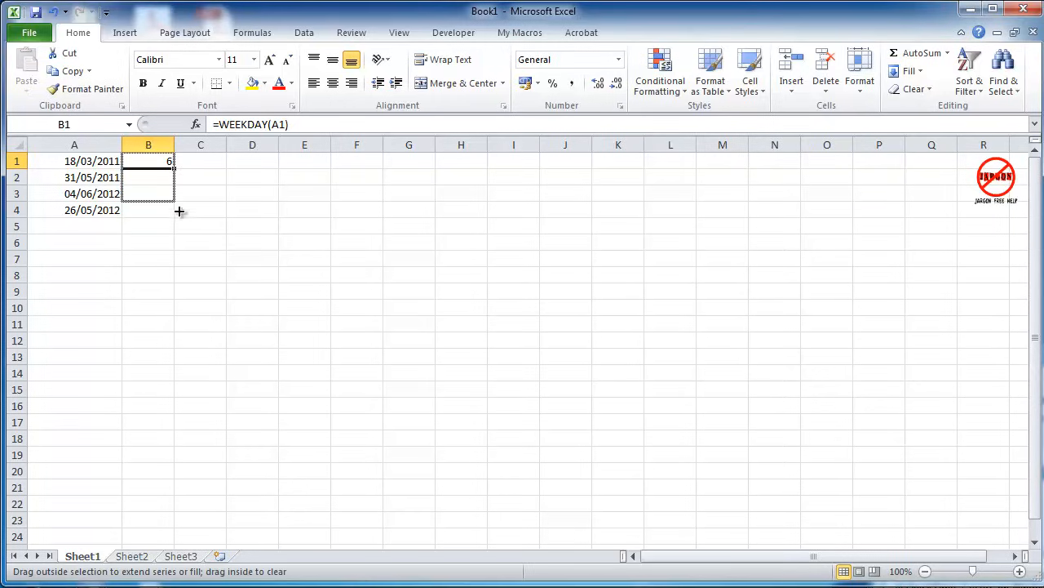
# Fill B1's WEEKDAY formula down to B4, giving 6, 3, 2 and 7.
pyautogui.moveTo(170, 162); pyautogui.dragTo(169, 209)
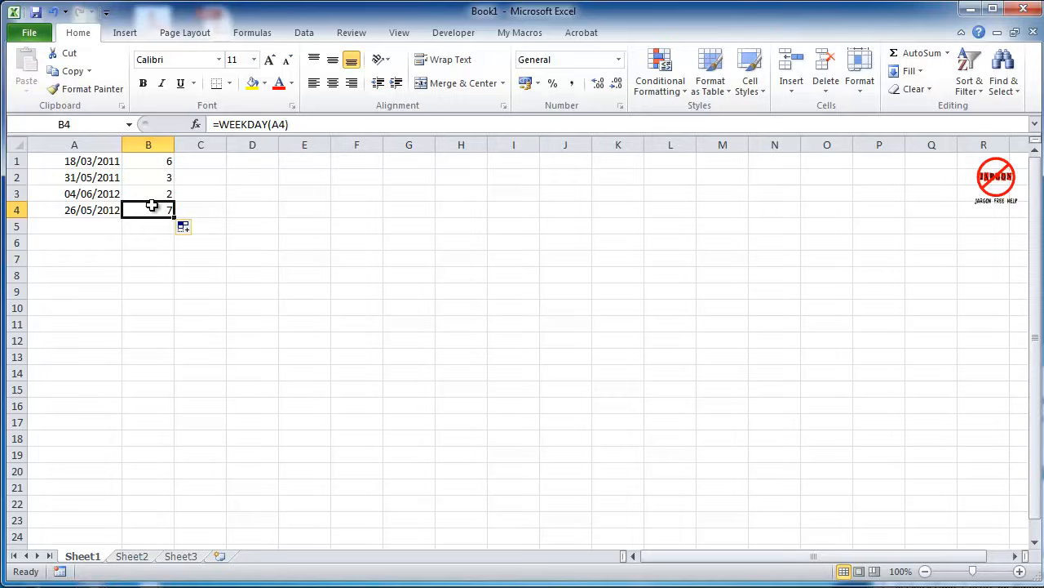
pyautogui.click(147, 161)
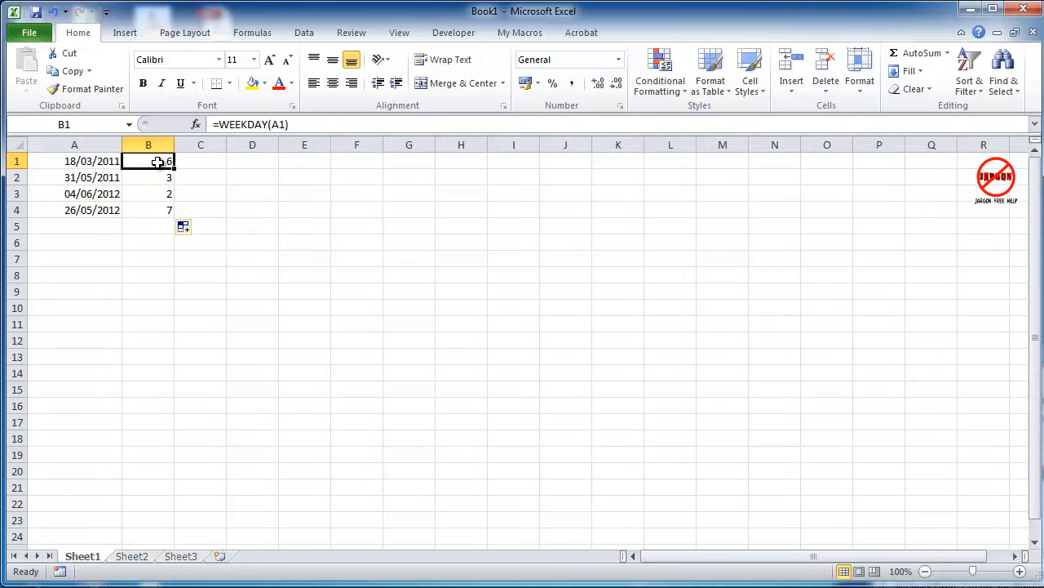
# In Format Cells for B1, enter a Custom number format of dddd, previewing Friday.
pyautogui.rightClick(147, 162)
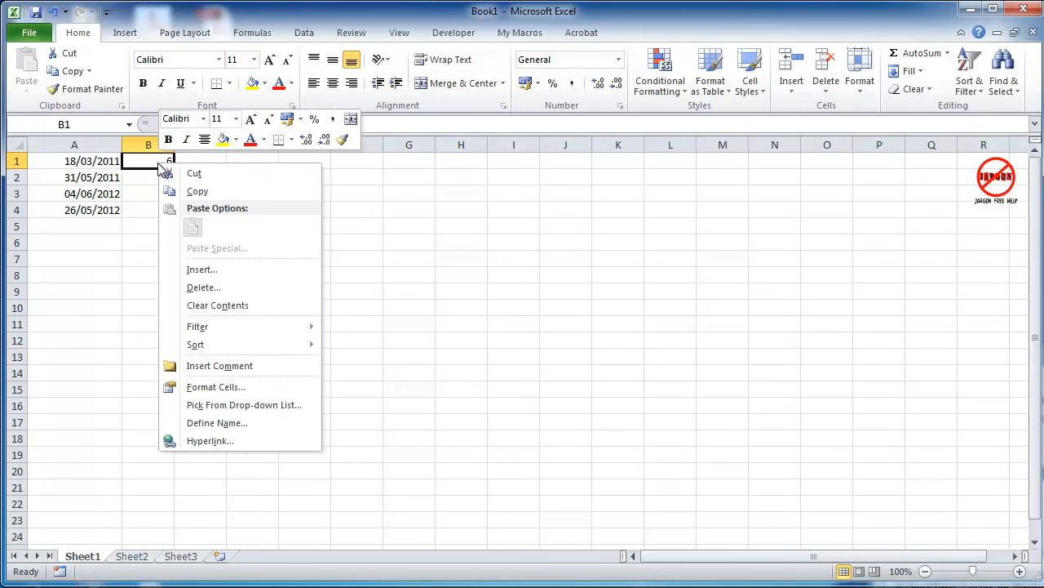
pyautogui.moveTo(239, 385)
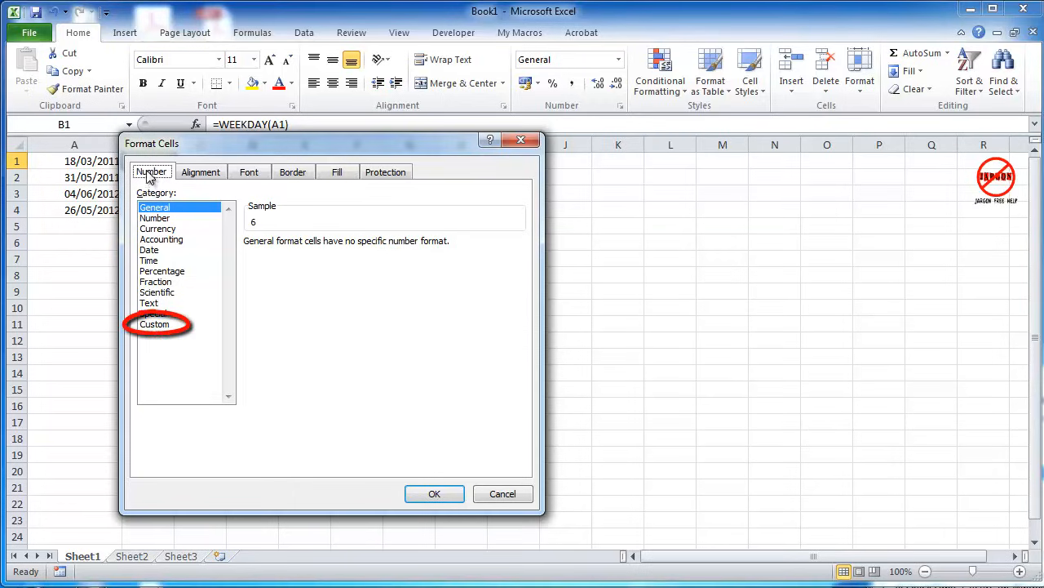
pyautogui.click(155, 324)
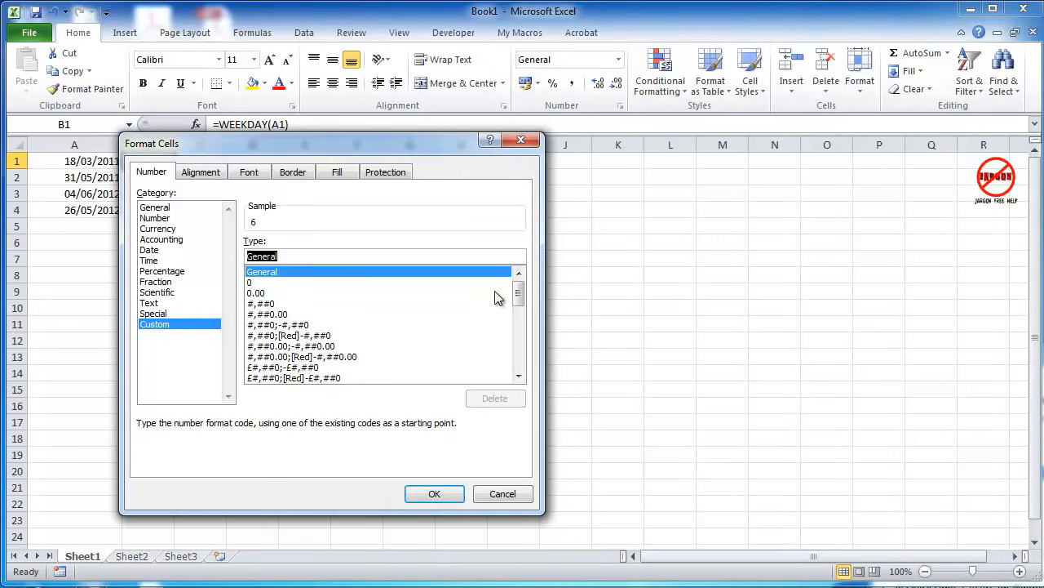
pyautogui.write('dddd')
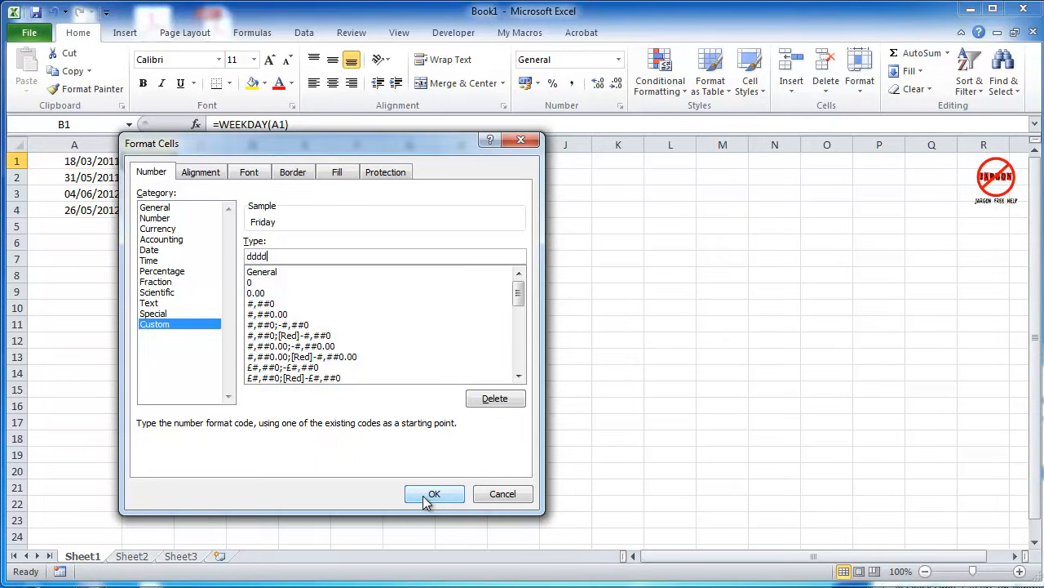
# Apply the day-name format and fill it down B1:B4, showing Friday, Tuesday, Monday, Saturday.
pyautogui.click(434, 493)
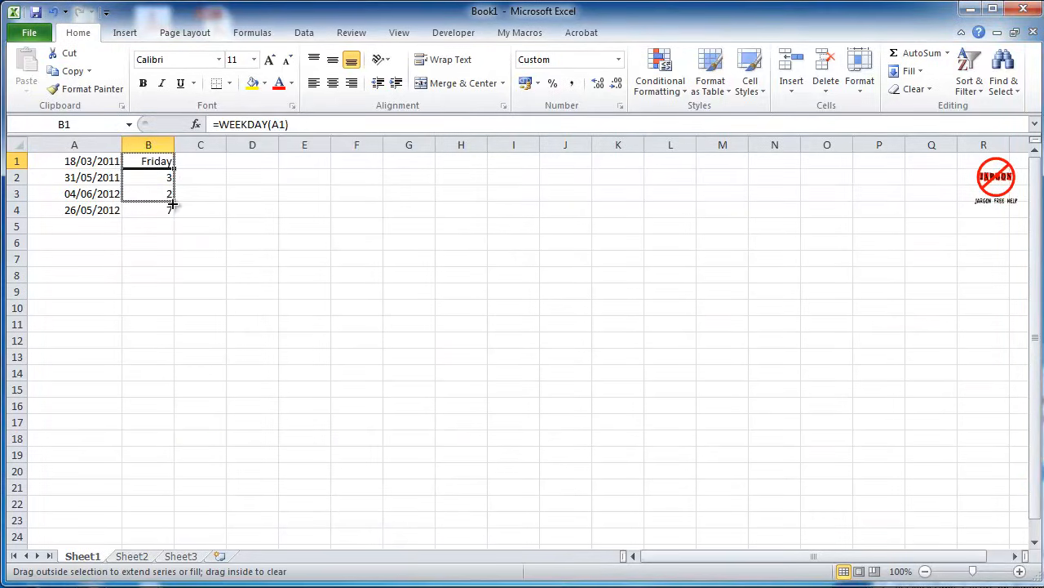
pyautogui.moveTo(147, 161); pyautogui.dragTo(147, 209)
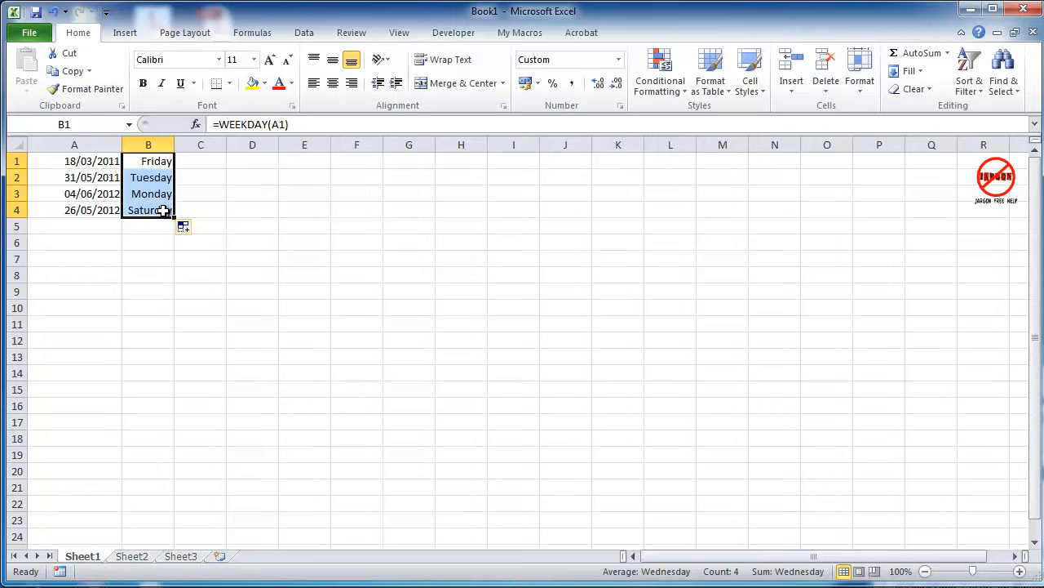
pyautogui.click(146, 193)
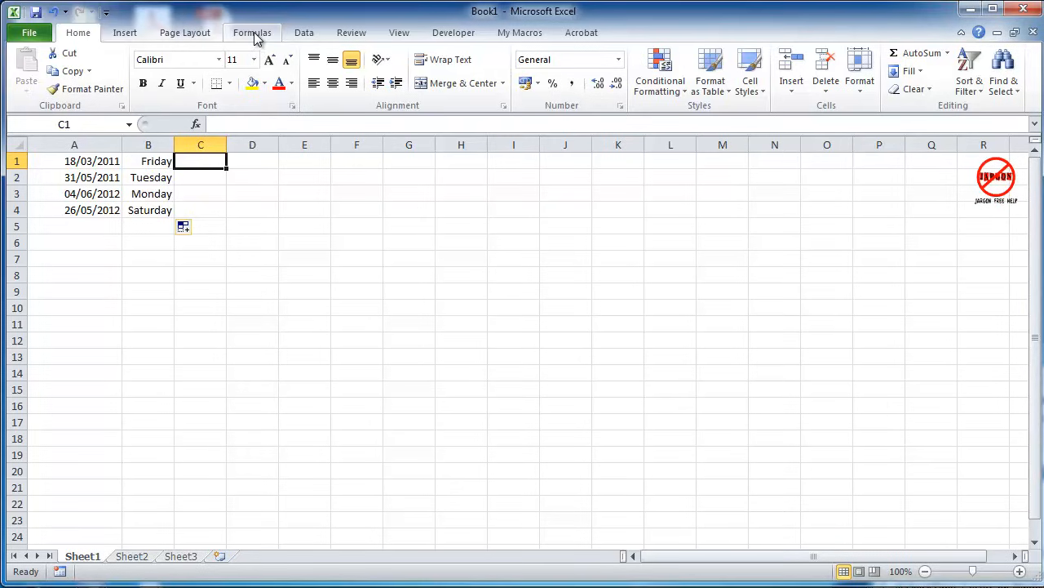
# Insert =WEEKDAY(A1) in C1 via the Formulas library and fill it down to C4.
pyautogui.click(252, 33)
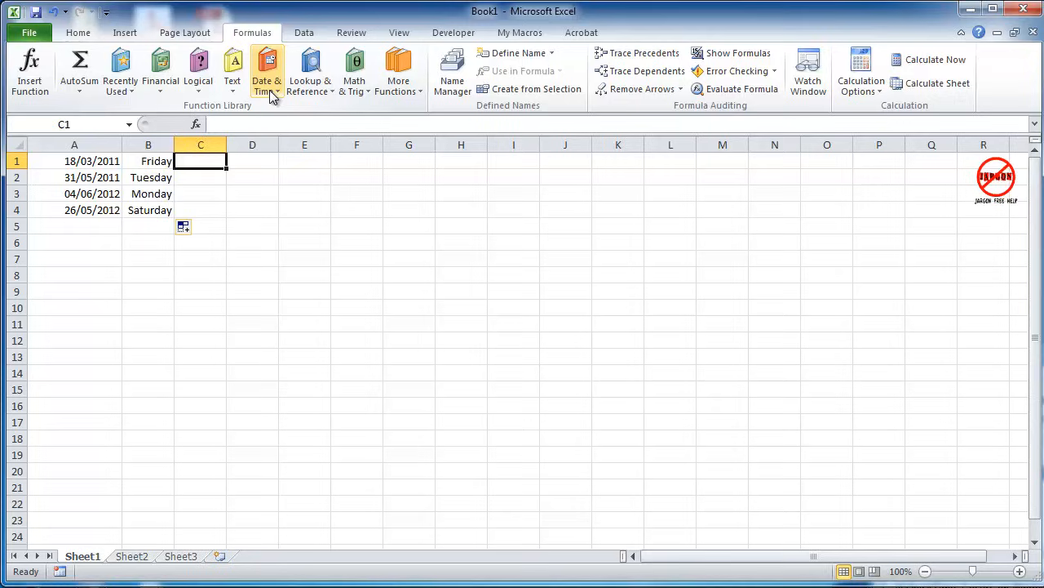
pyautogui.click(268, 68)
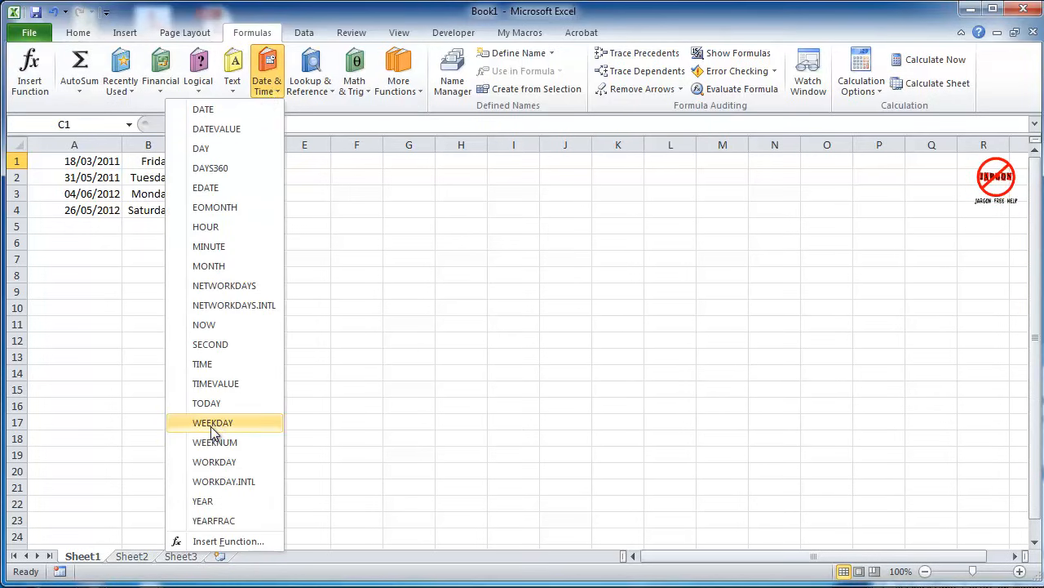
pyautogui.click(212, 421)
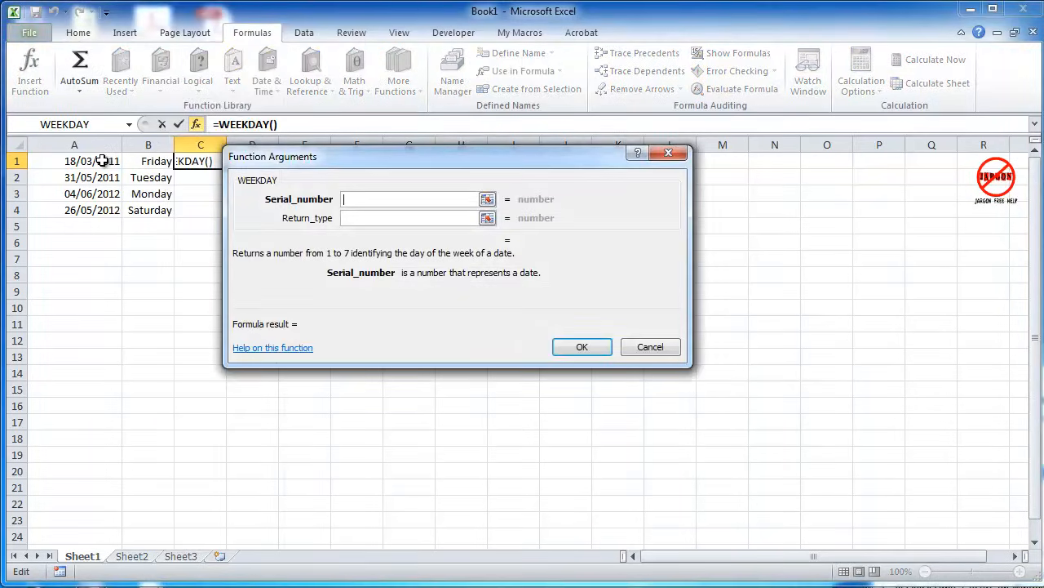
pyautogui.click(581, 346)
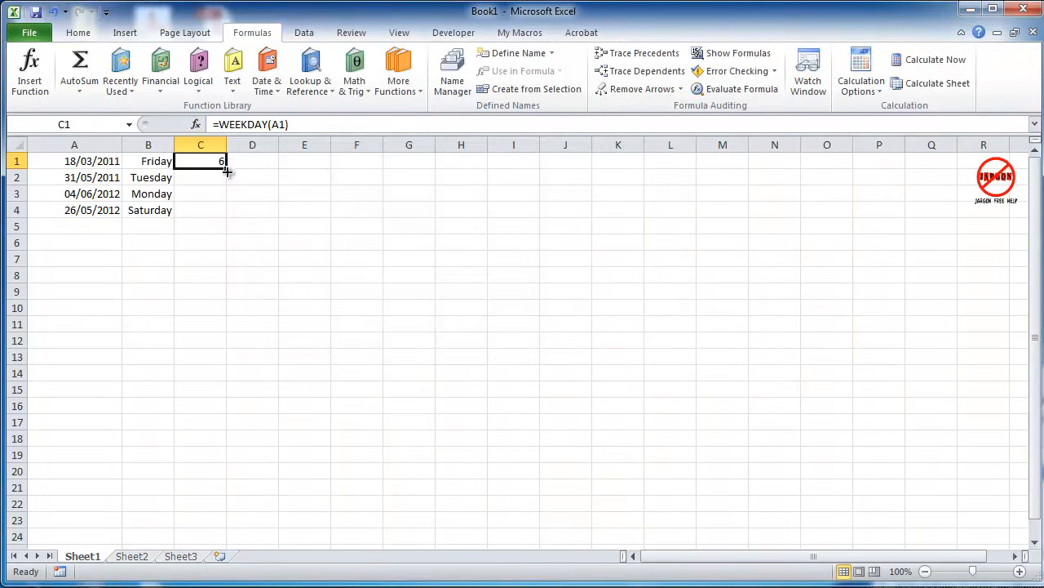
pyautogui.moveTo(225, 170); pyautogui.dragTo(222, 209)
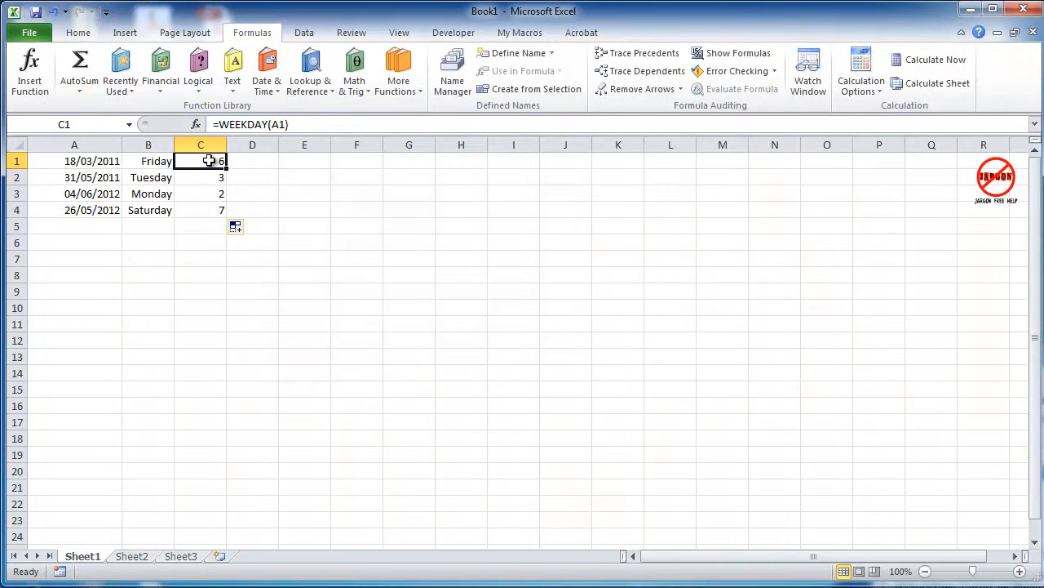